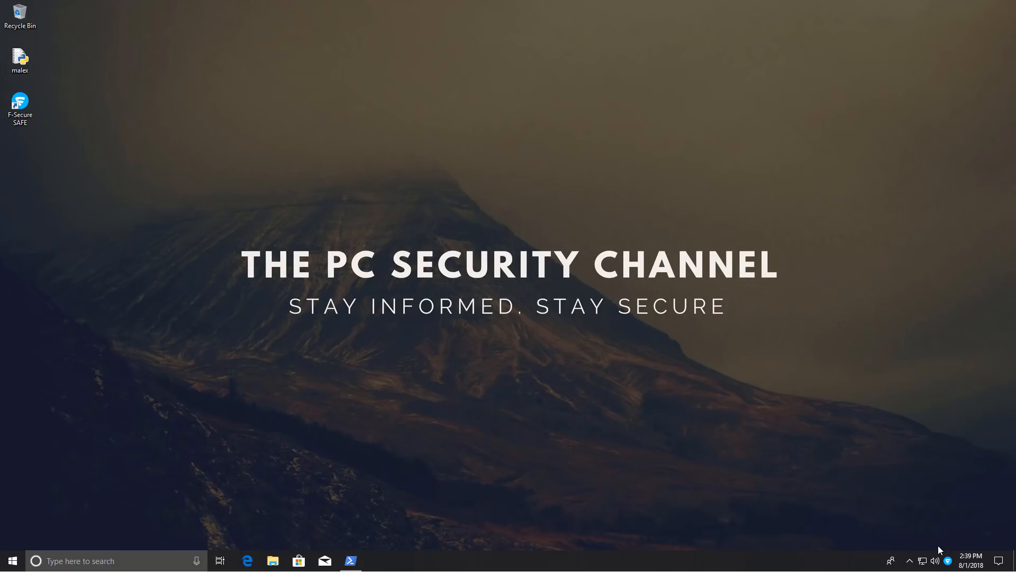
pyautogui.moveTo(945, 549)
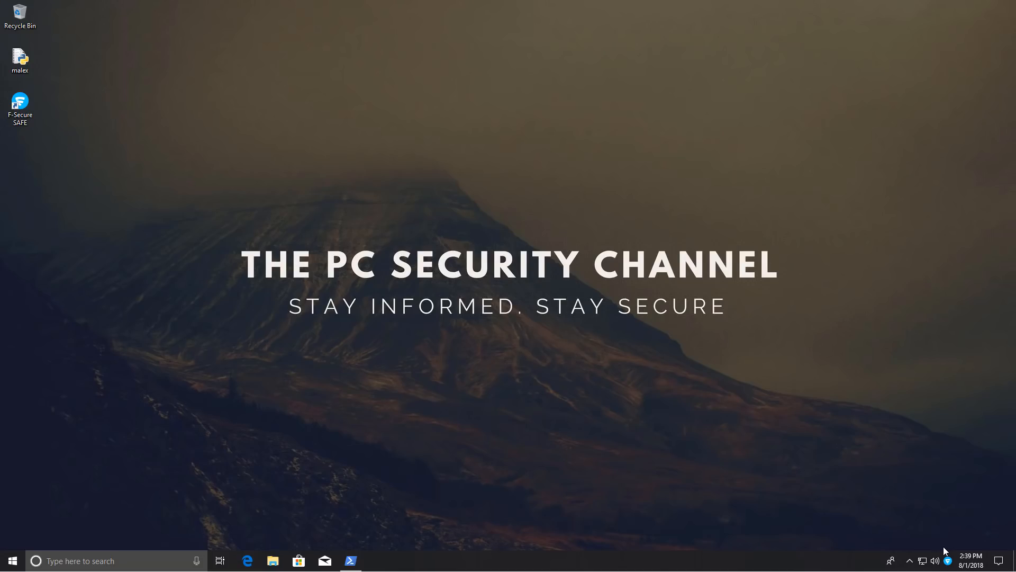
# Launch F-Secure SAFE from its desktop icon to view the protected status.
pyautogui.doubleClick(20, 104)
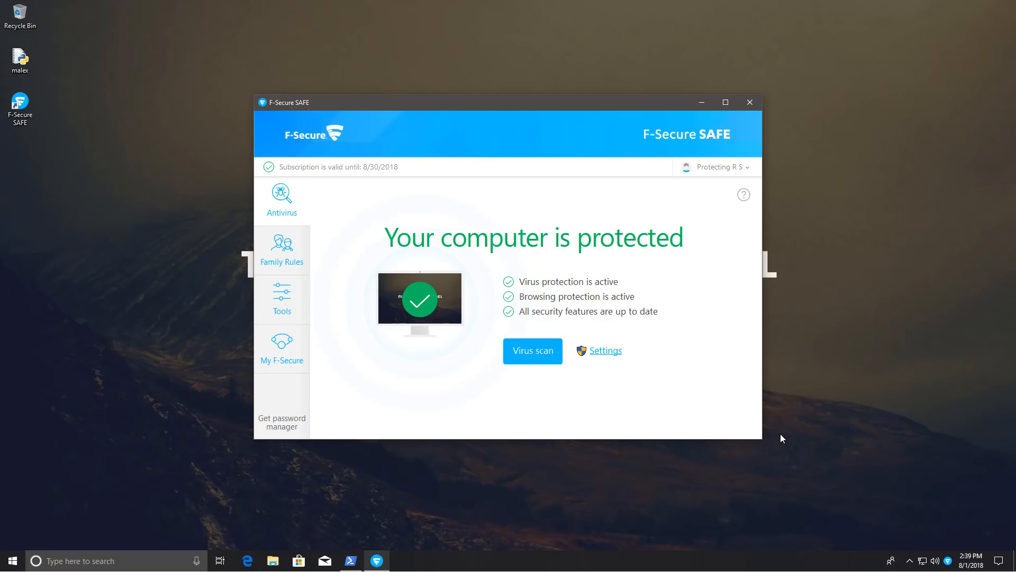
pyautogui.moveTo(767, 439)
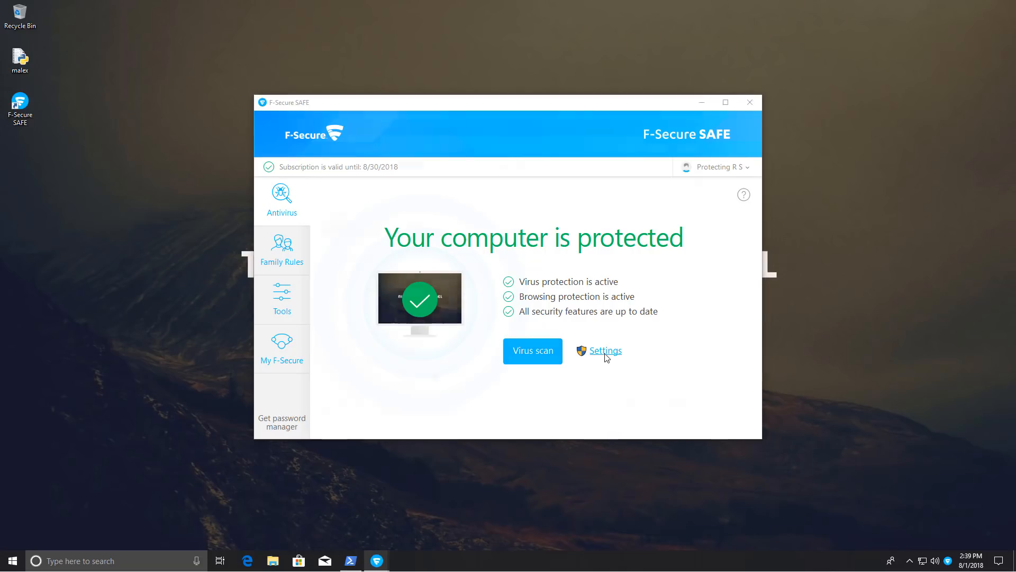
pyautogui.click(604, 350)
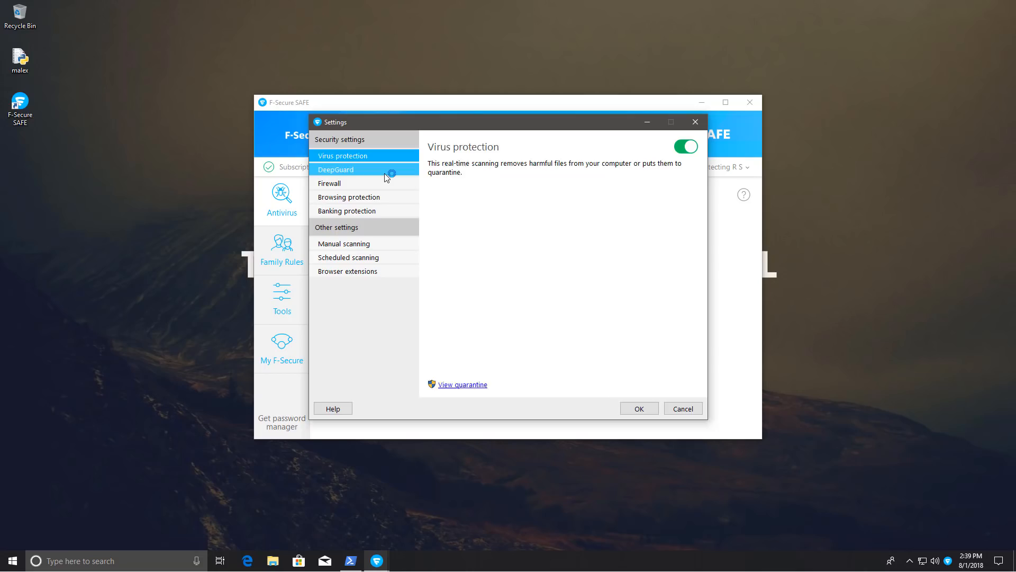
pyautogui.click(335, 169)
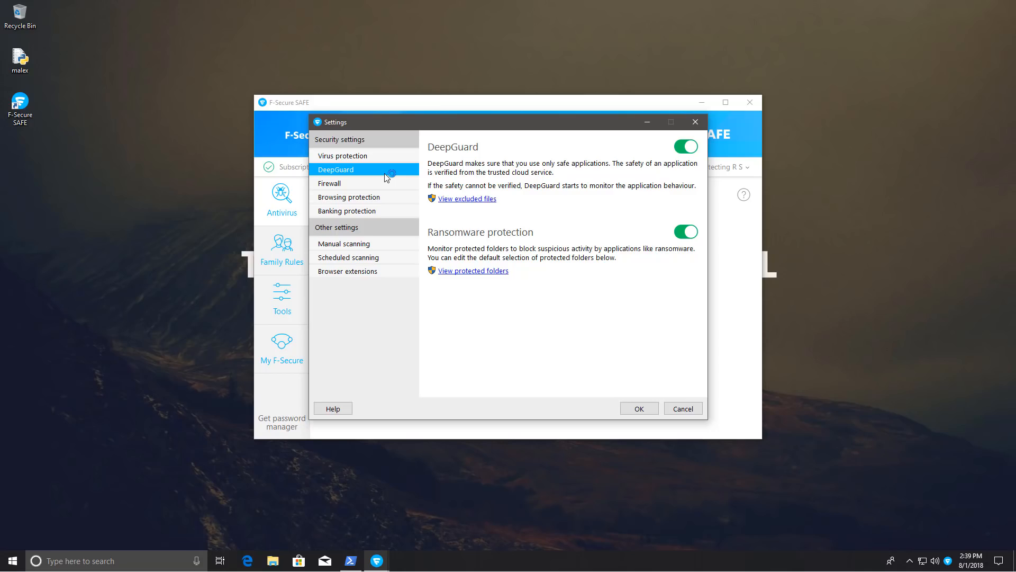
pyautogui.click(349, 183)
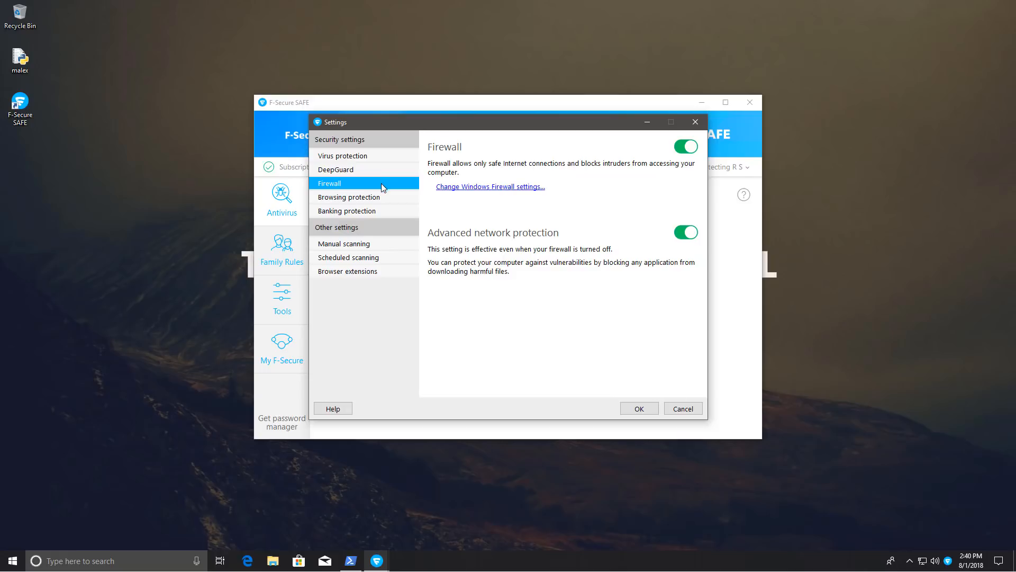
pyautogui.click(348, 196)
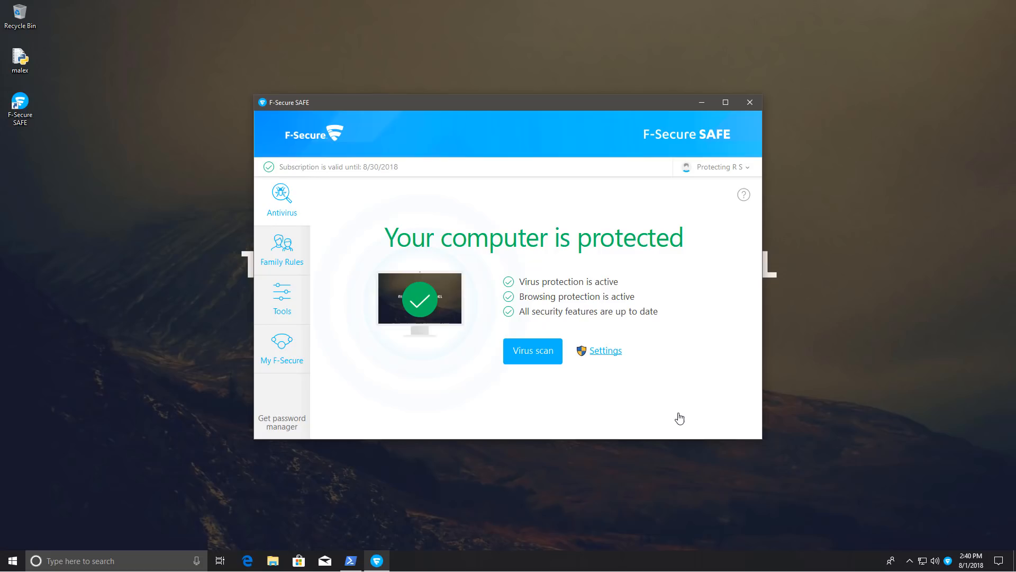
pyautogui.moveTo(673, 410)
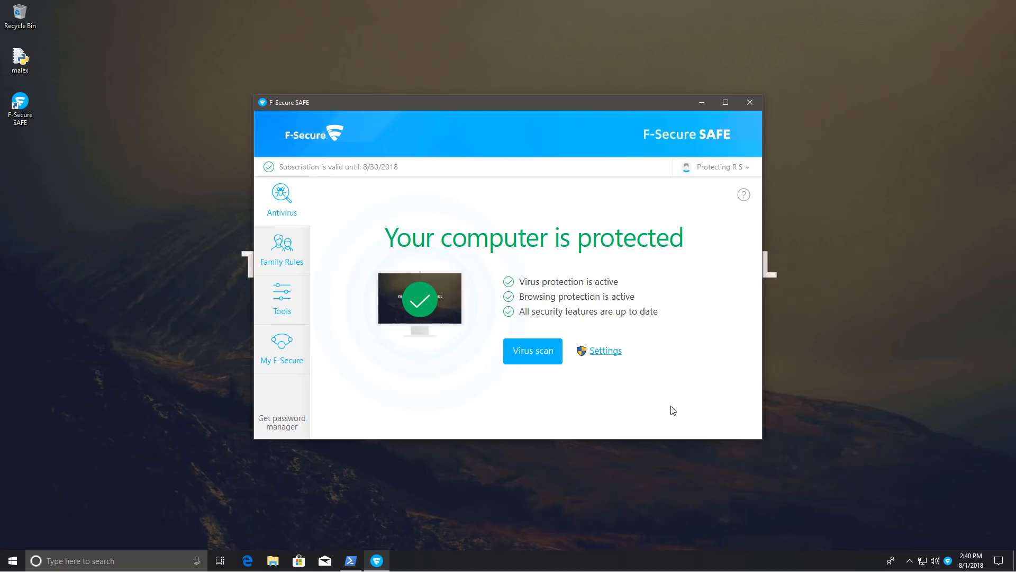
pyautogui.moveTo(603, 360)
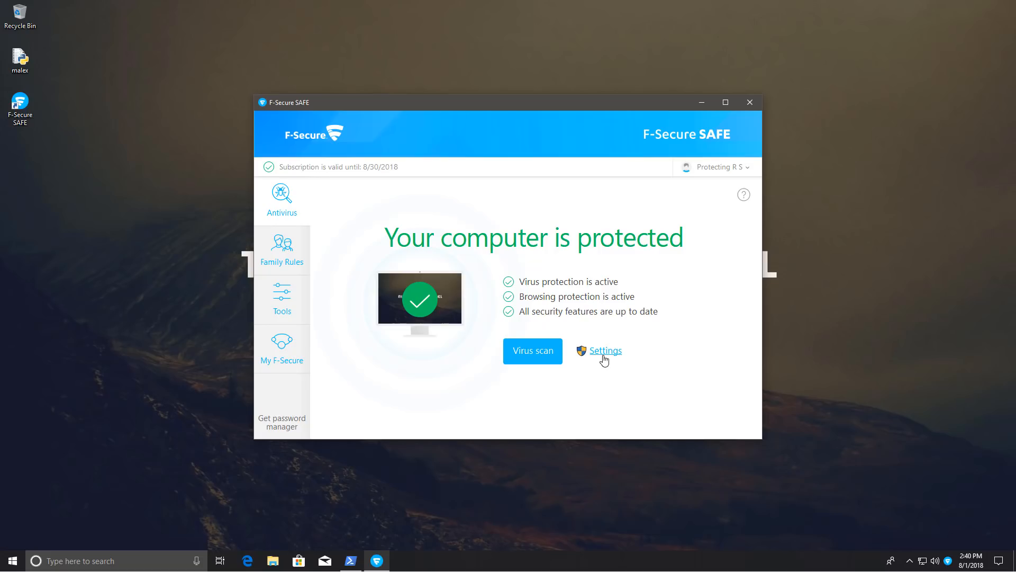
# Start the Phase 1 malex.py script, which asks whether real-time protection is on.
pyautogui.click(604, 350)
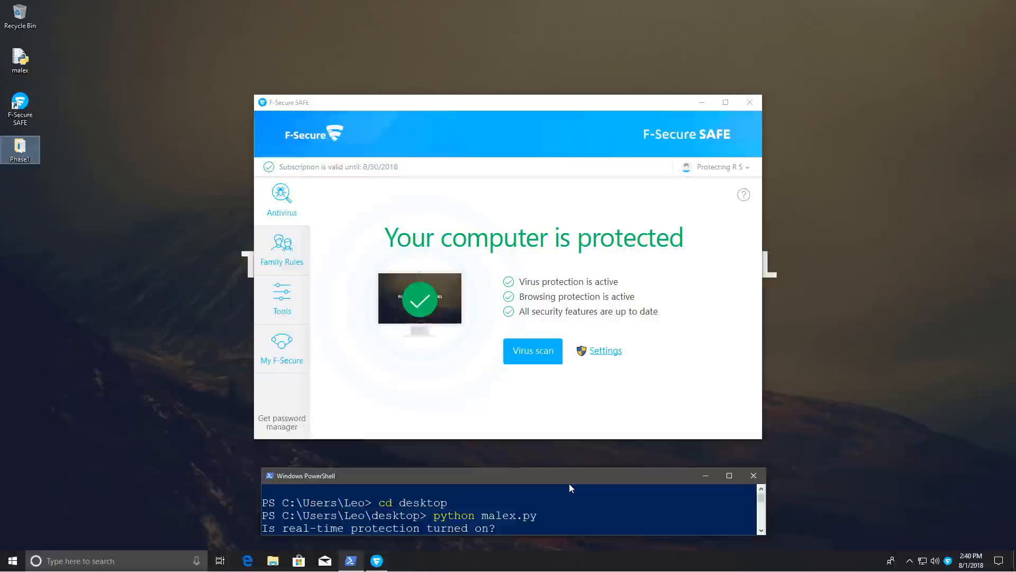
pyautogui.write('yes')
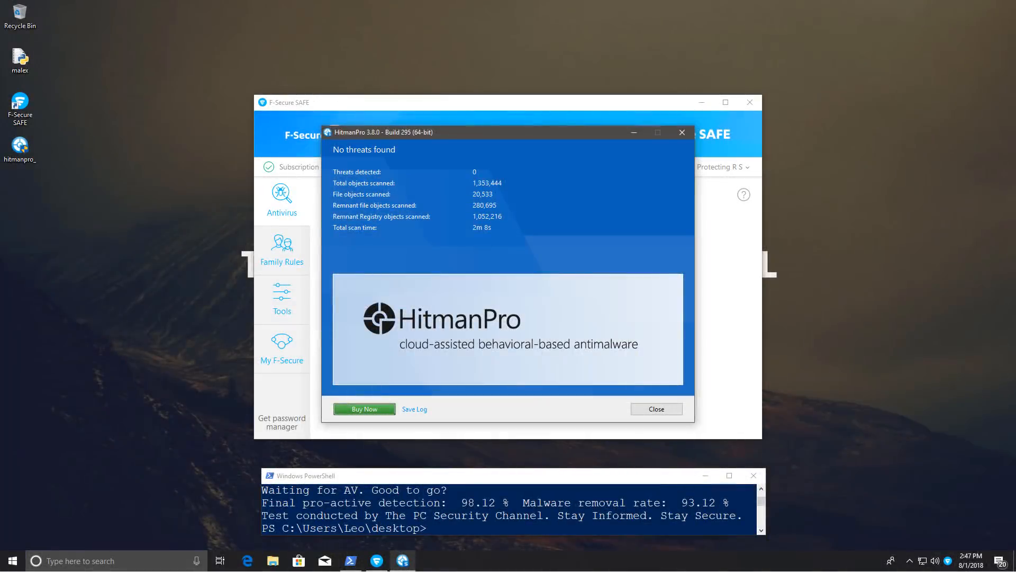
pyautogui.moveTo(598, 480)
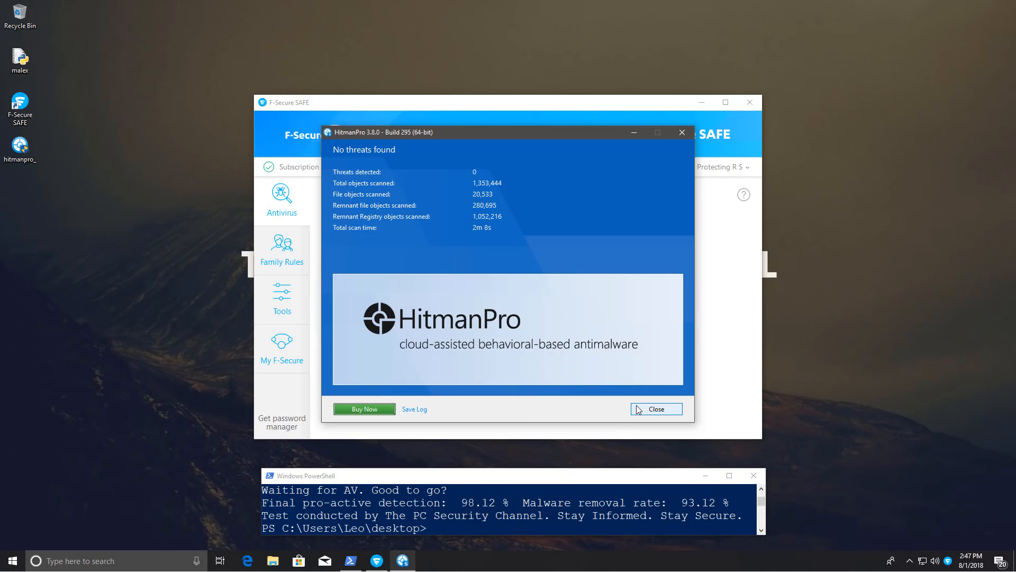
# Dismiss HitmanPro's no-threats report, returning to SAFE settings with virus protection off.
pyautogui.click(656, 408)
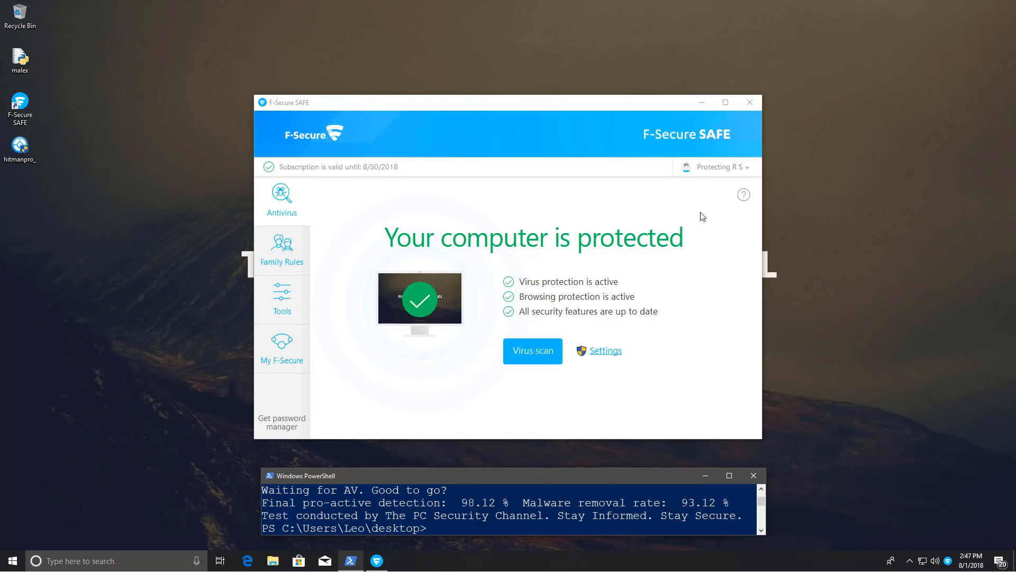
pyautogui.click(605, 350)
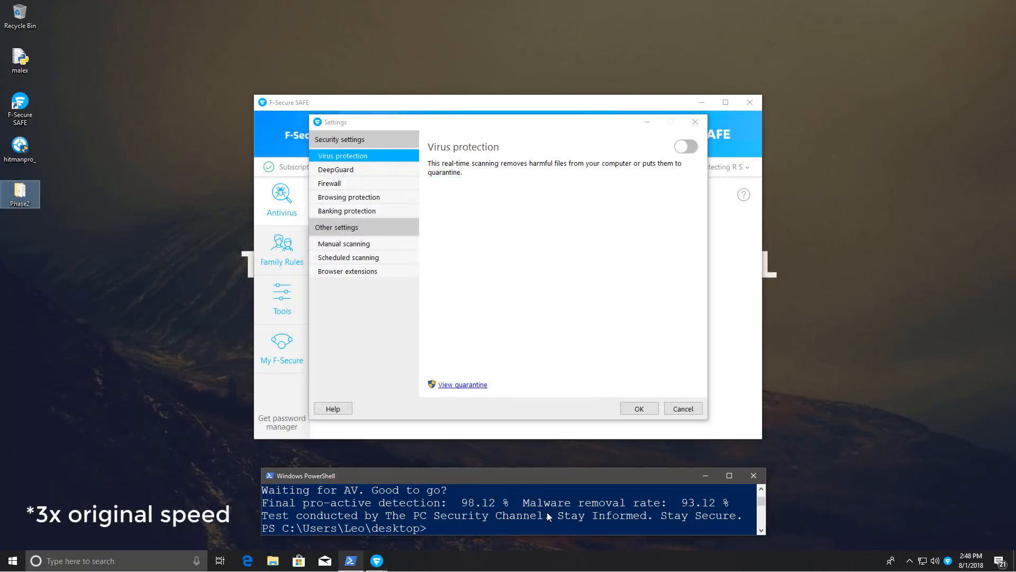
# Re-enable virus protection and run Phase 2, dismissing malware error popups until 250 files execute.
pyautogui.click(686, 146)
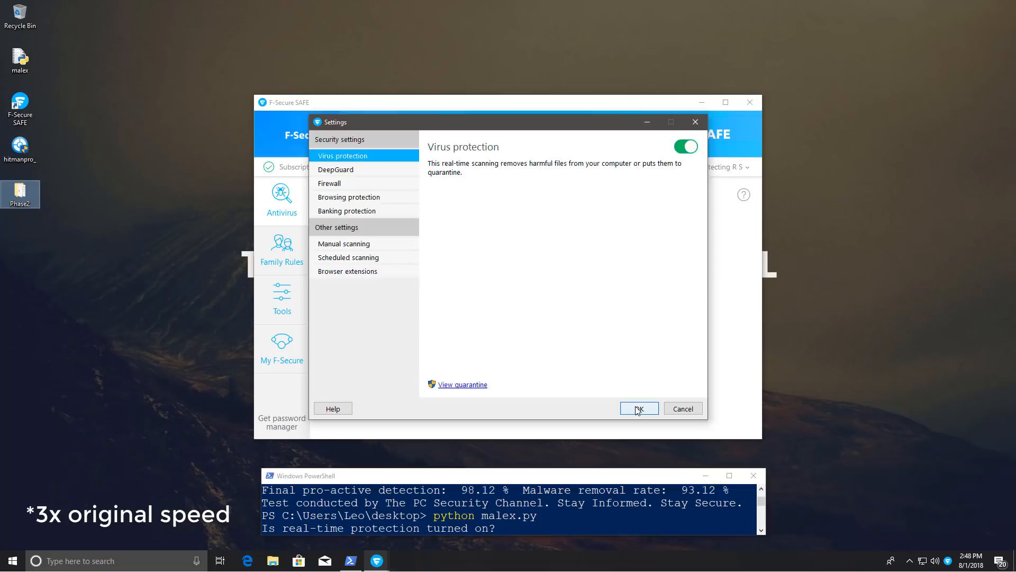
pyautogui.click(638, 408)
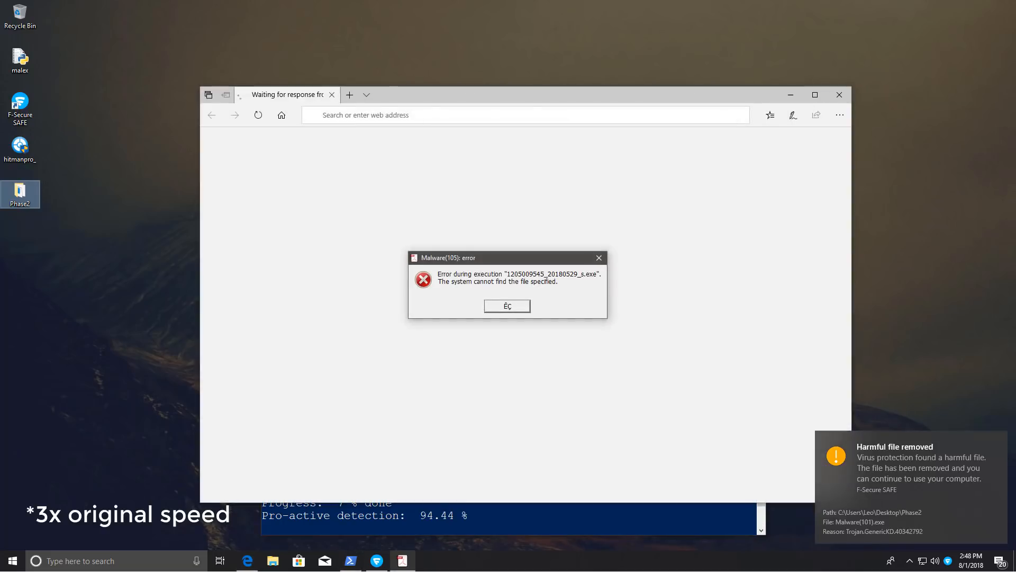
pyautogui.click(508, 306)
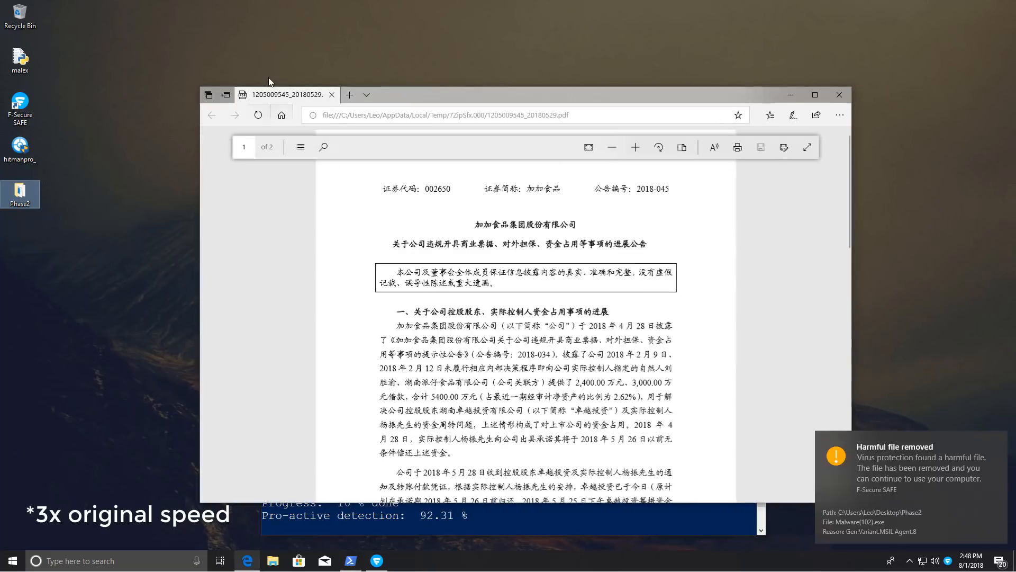
pyautogui.click(332, 94)
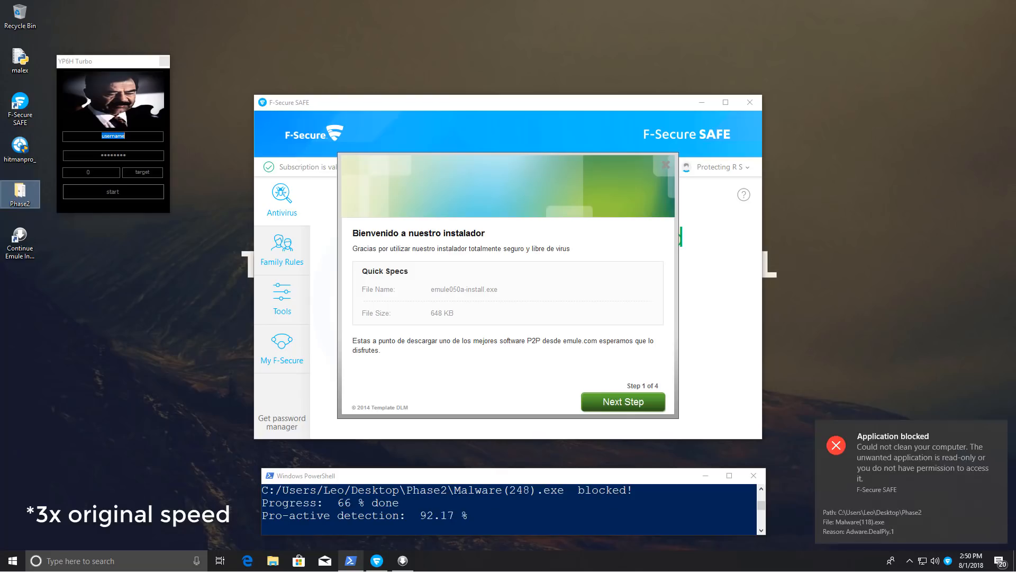
pyautogui.click(622, 401)
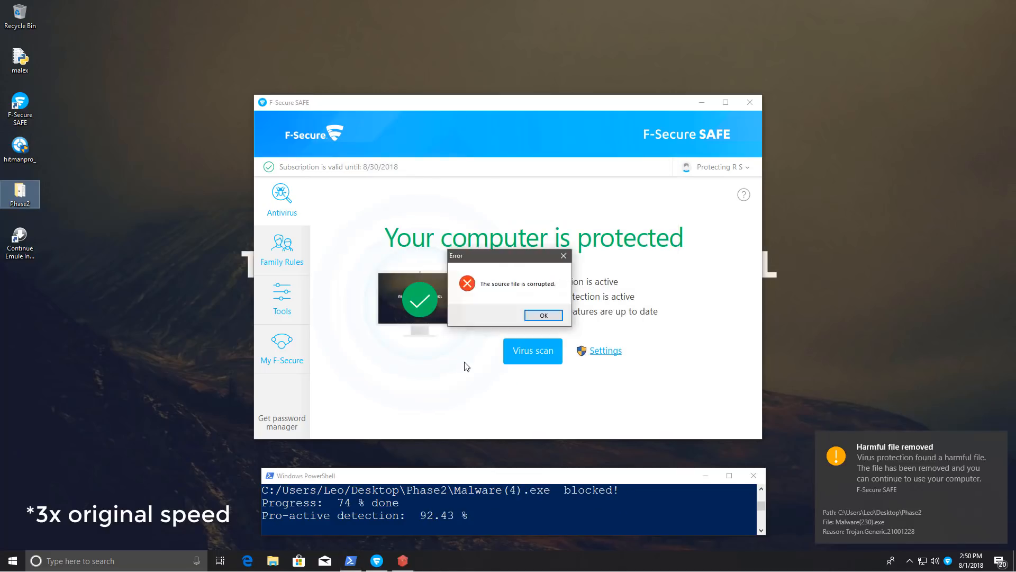
pyautogui.click(543, 315)
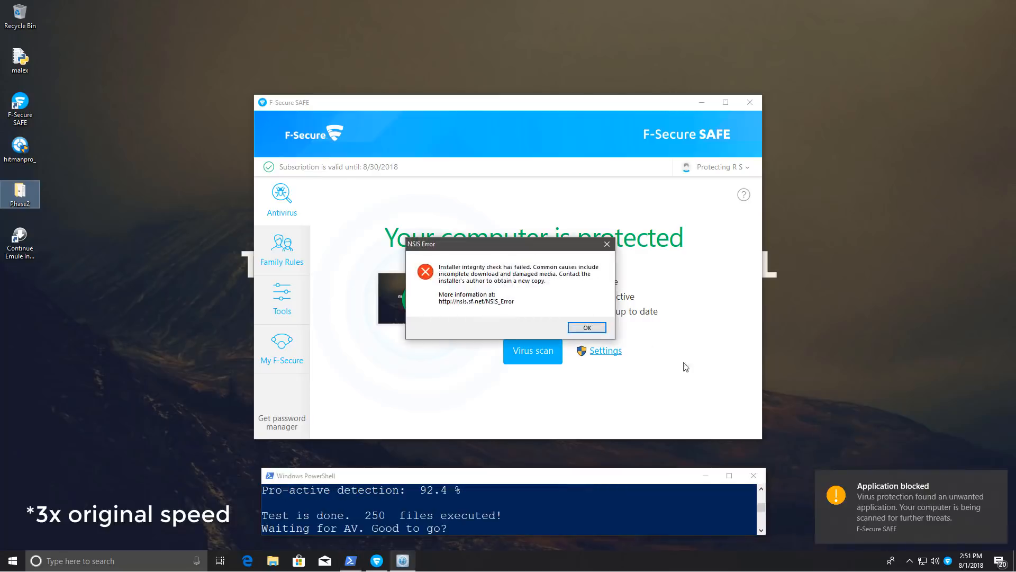
# Dismiss the NSIS integrity and setup-aborted errors, reaching the 75.2% removal result.
pyautogui.click(585, 327)
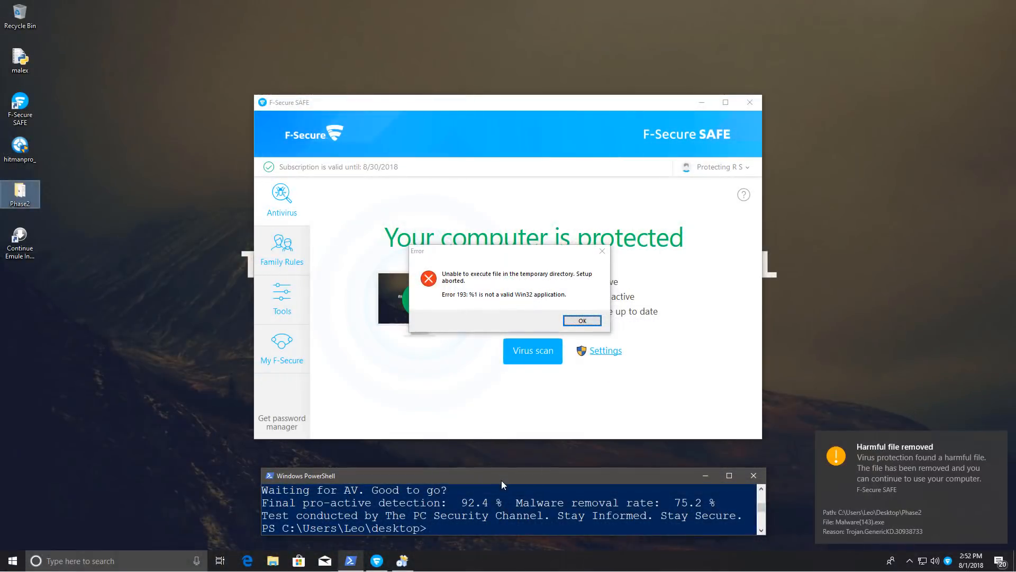
pyautogui.click(581, 320)
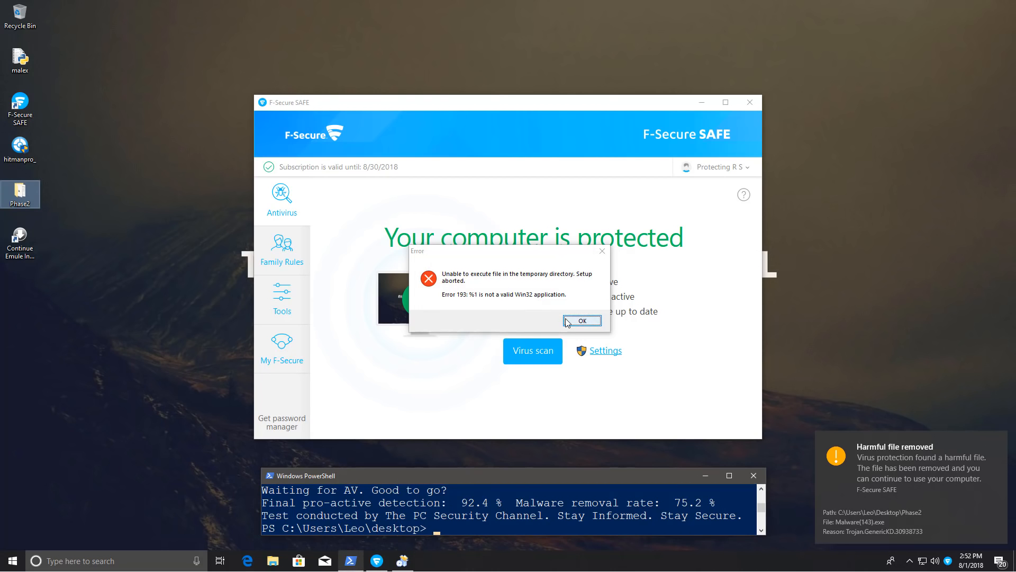
pyautogui.click(581, 321)
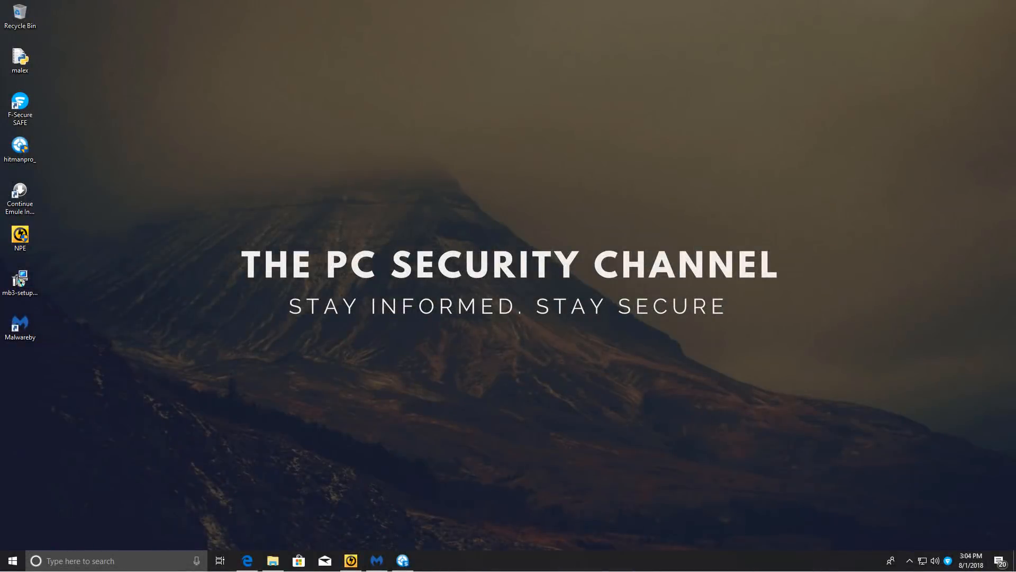
# Load the VirusTotal report showing parrakeet.exe detected by 12 of 68 engines.
pyautogui.click(376, 560)
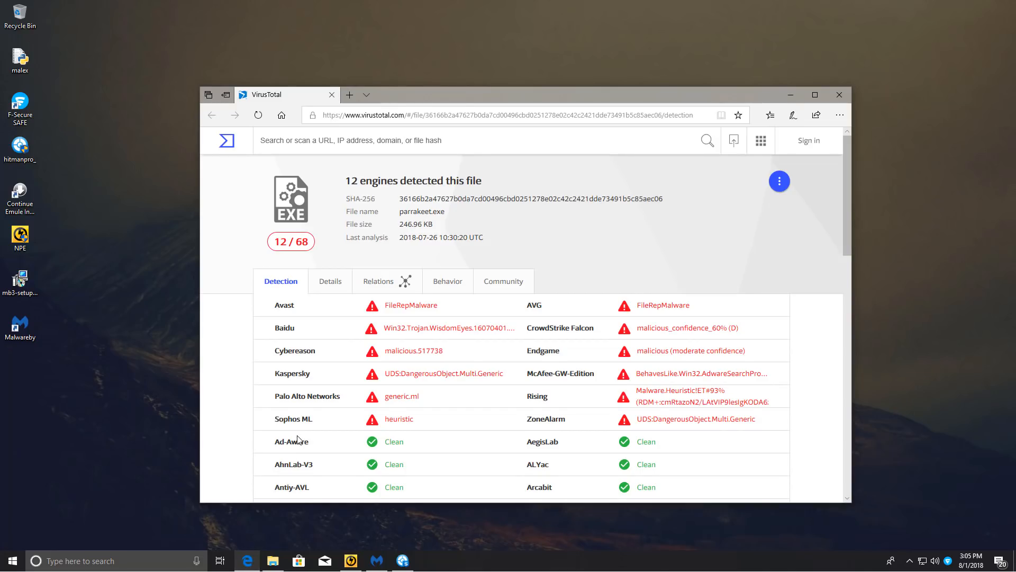
pyautogui.moveTo(383, 308)
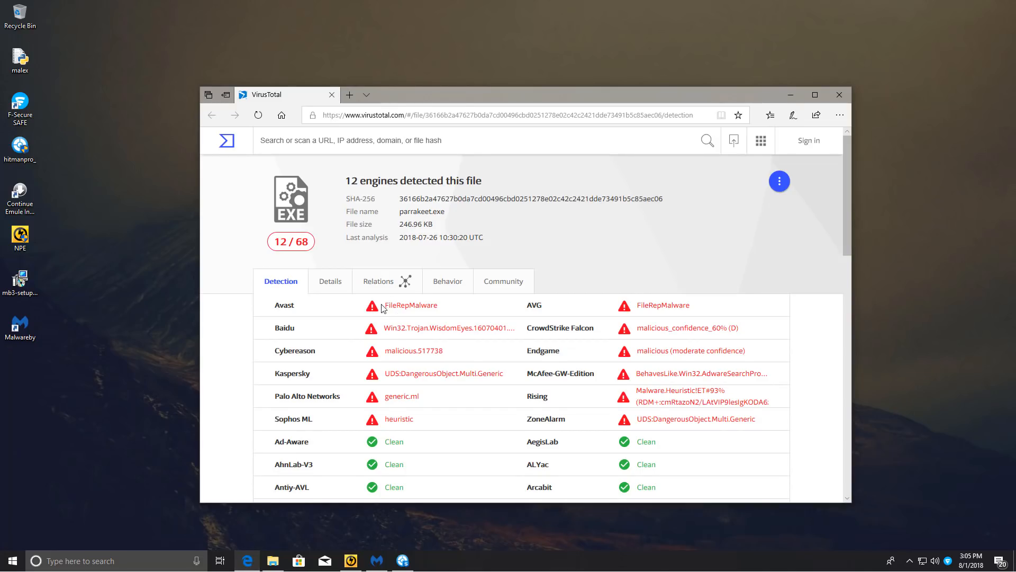
# Select a detection name in the report, then view parrakeet in the AppData Roaming folder.
pyautogui.doubleClick(410, 305)
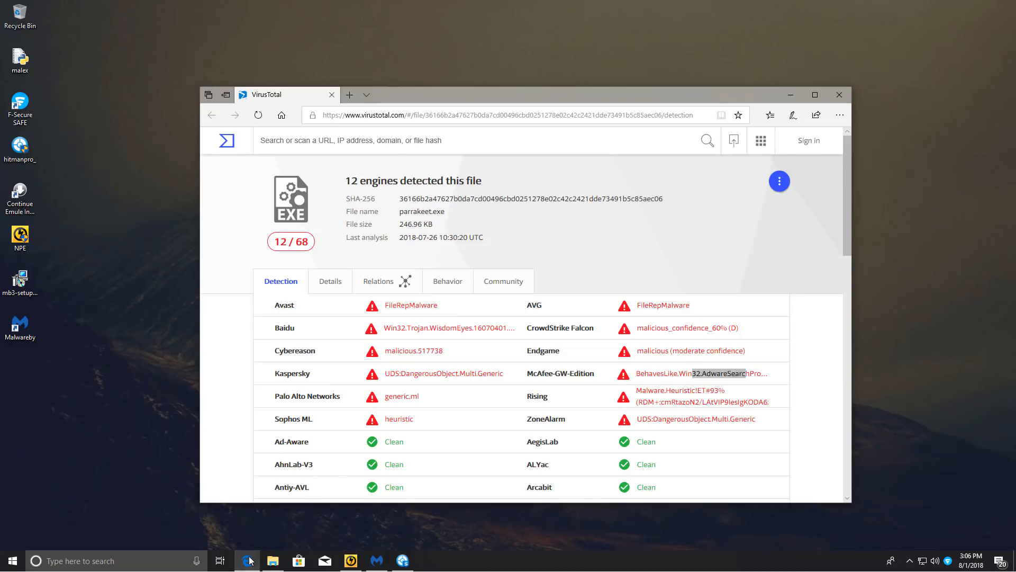
pyautogui.click(272, 561)
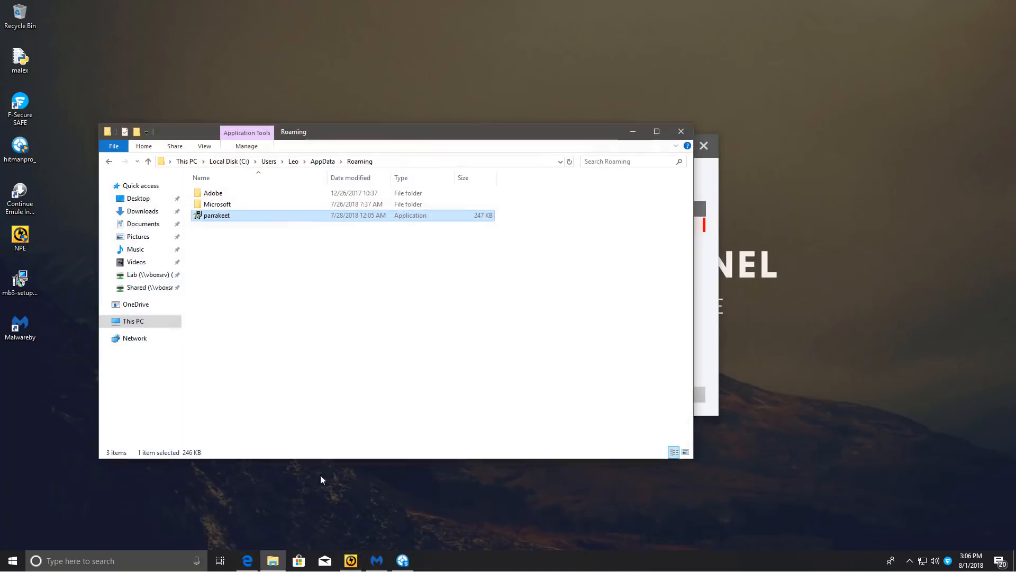
pyautogui.moveTo(241, 226)
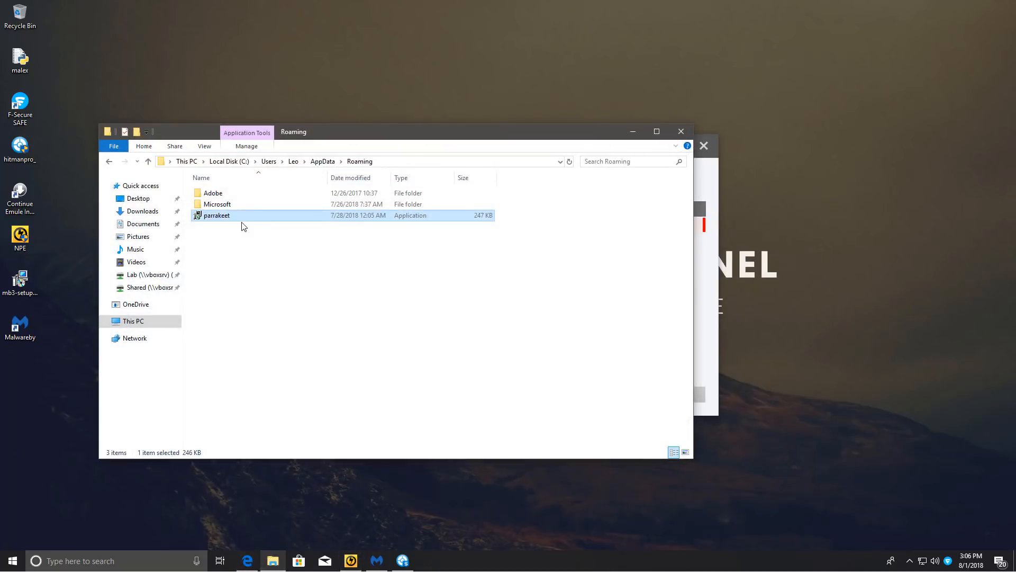
pyautogui.doubleClick(216, 214)
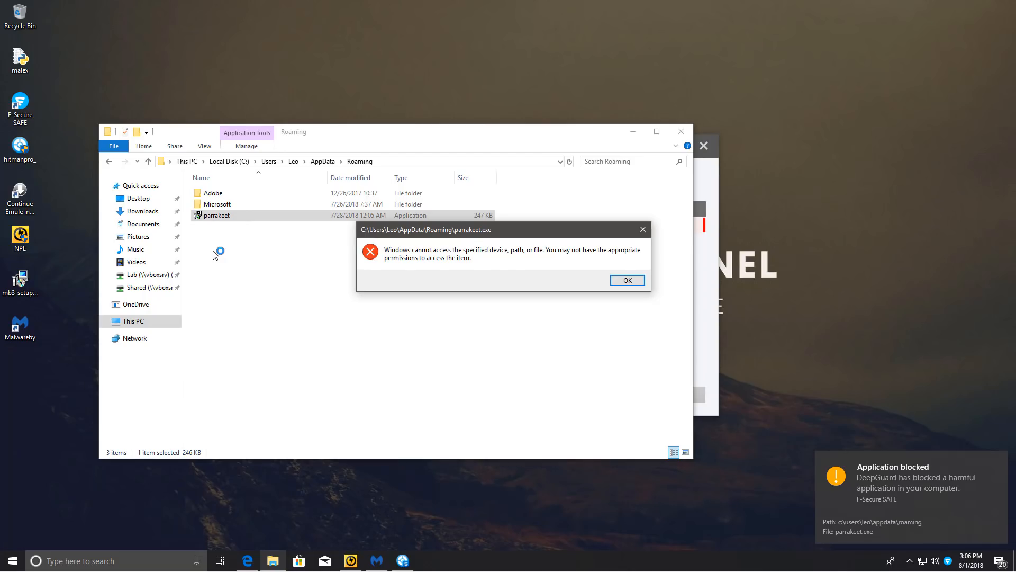
pyautogui.click(626, 280)
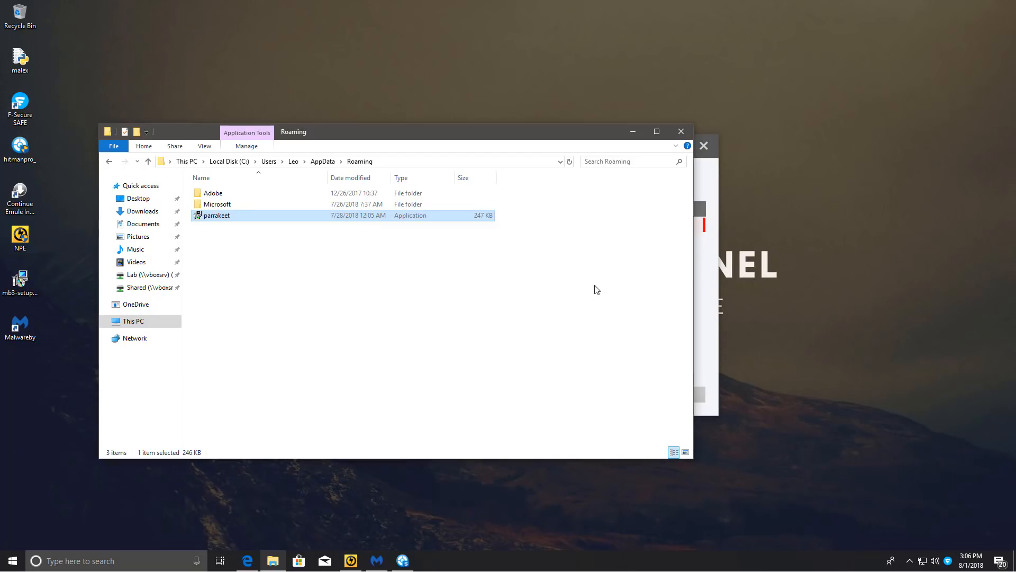